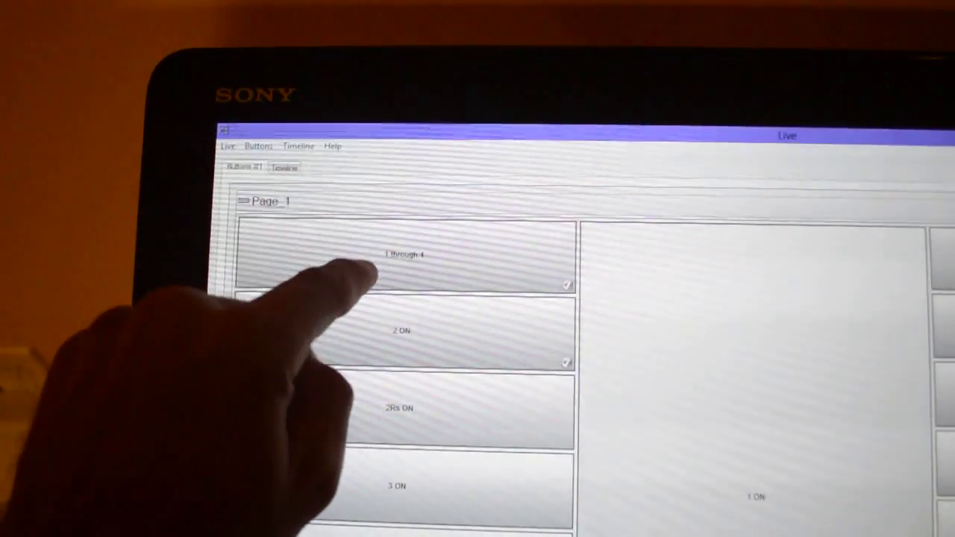
- Latch the '1 through 4' toggle button on, briefly flashing the '2 ON' lights while held
{"action": "left_click", "coordinate": [403, 258]}
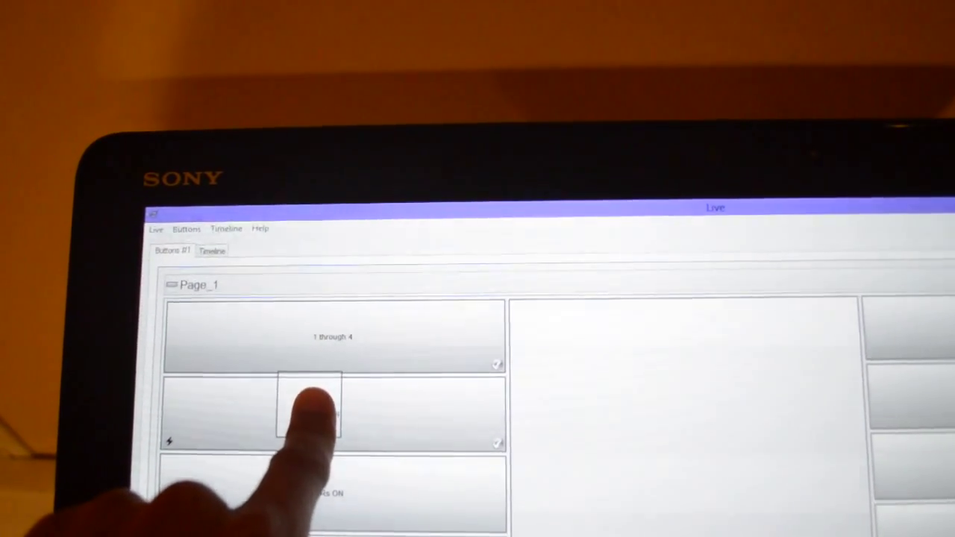
{"action": "right_click", "coordinate": [309, 403]}
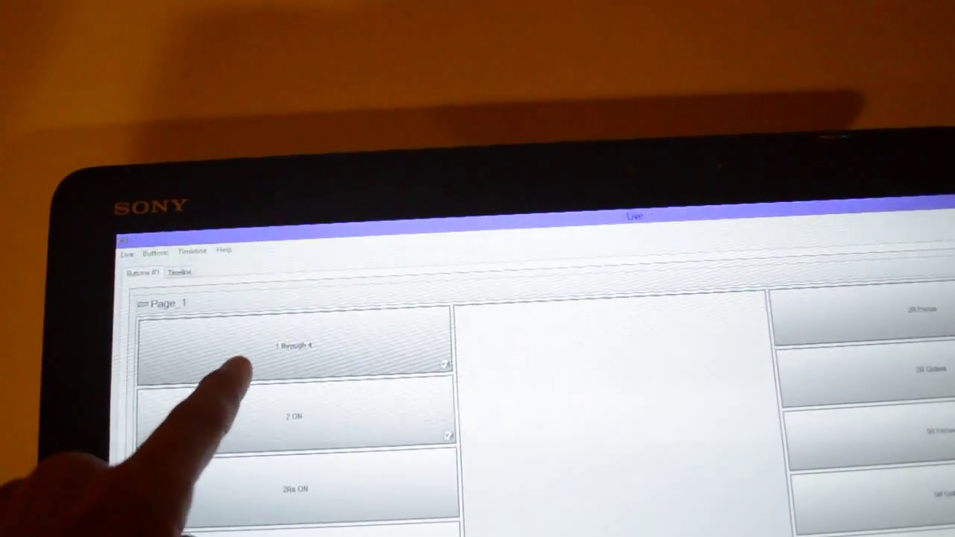
{"action": "left_click", "coordinate": [290, 345]}
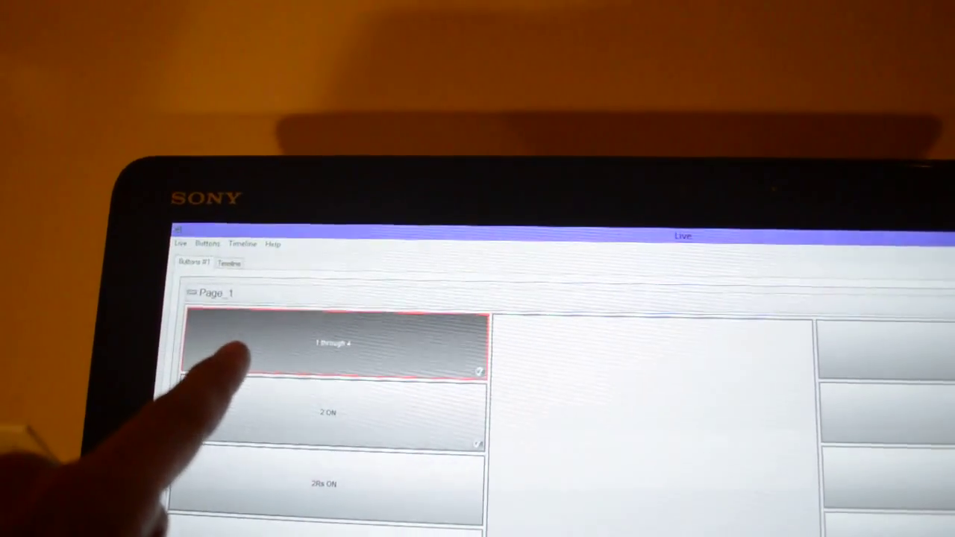